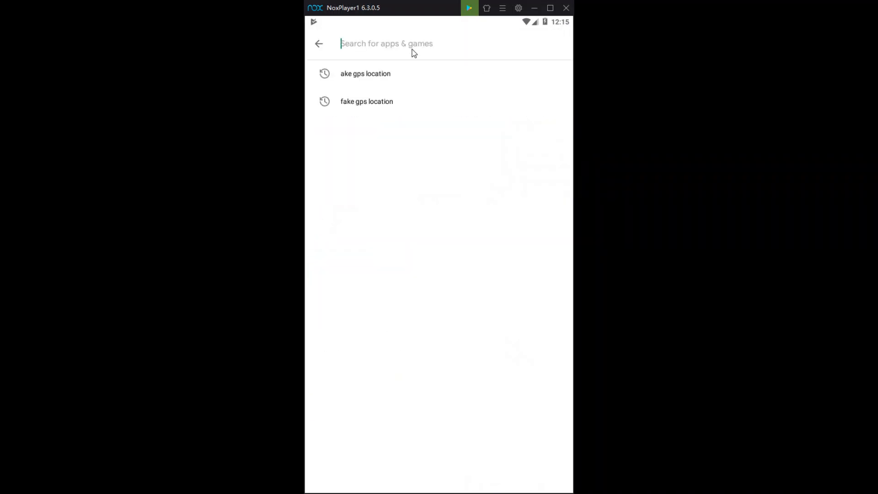
Step: Search Play Store for 'fake gps location' and view the installed Fake GPS app page
{"action": "type", "text": "fake gps location"}
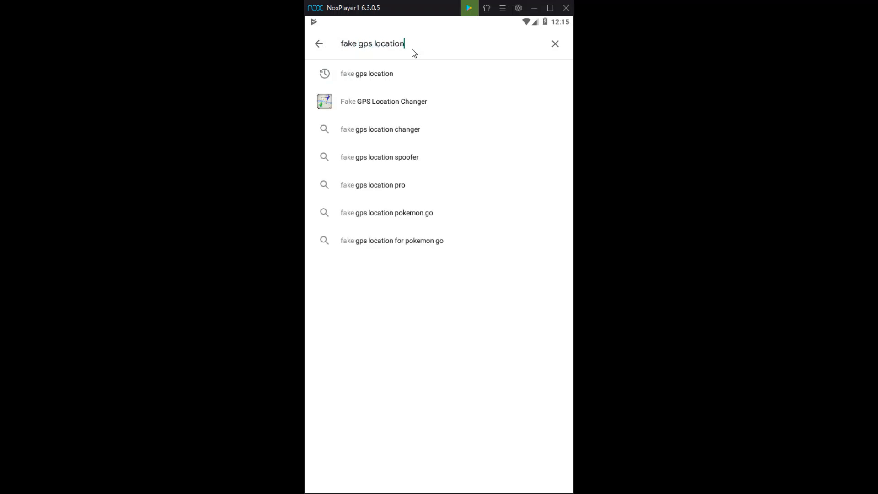
{"action": "key", "text": "enter"}
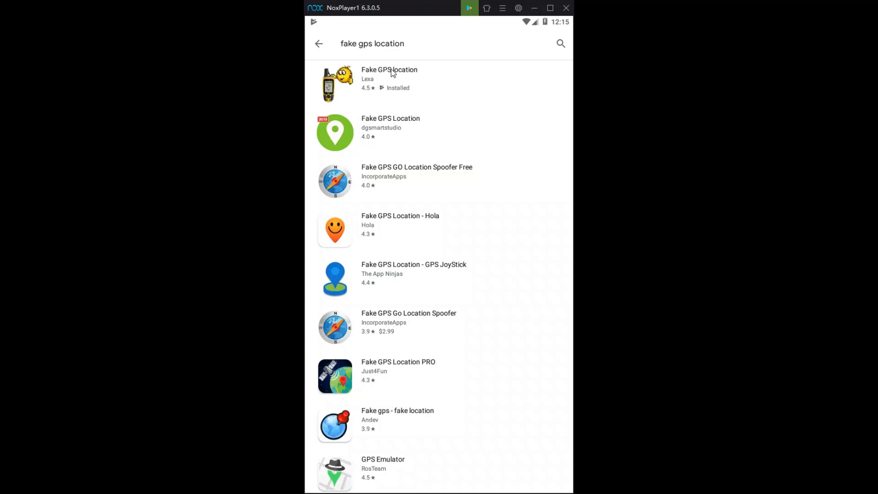
{"action": "left_click", "coordinate": [389, 79]}
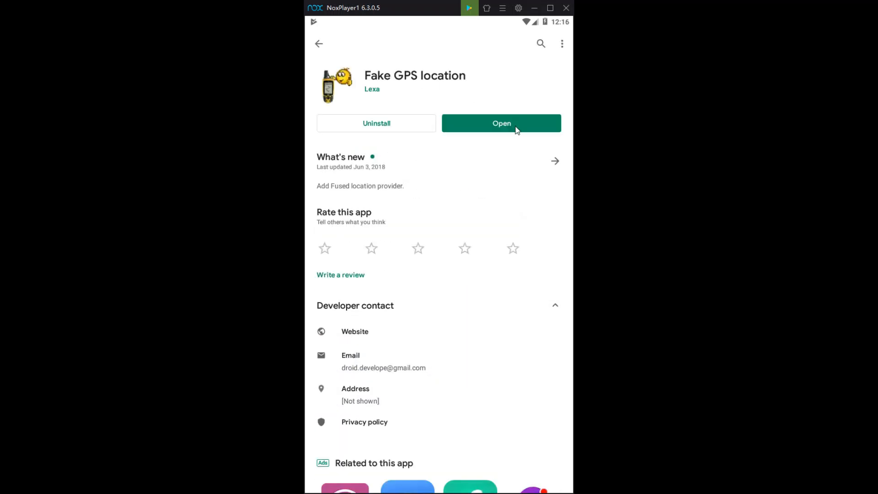
{"action": "mouse_move", "coordinate": [328, 33]}
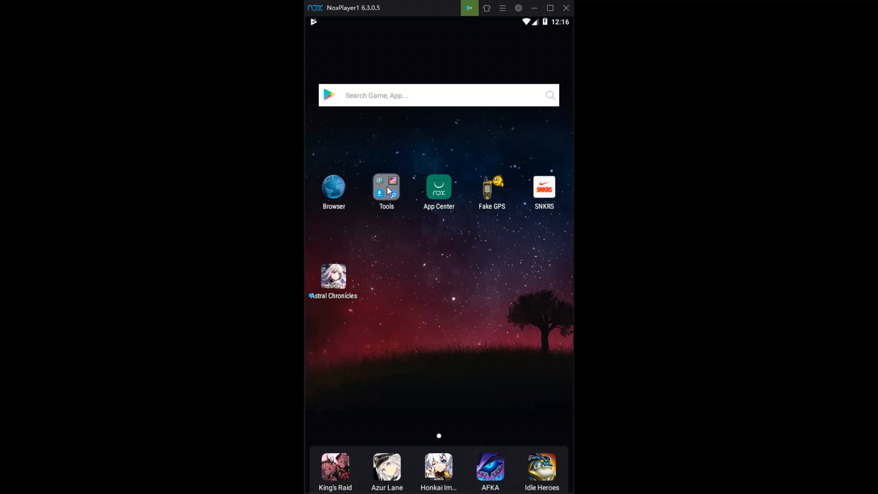
Step: Launch Settings from the Tools folder and reach the About tablet page
{"action": "left_click", "coordinate": [385, 187]}
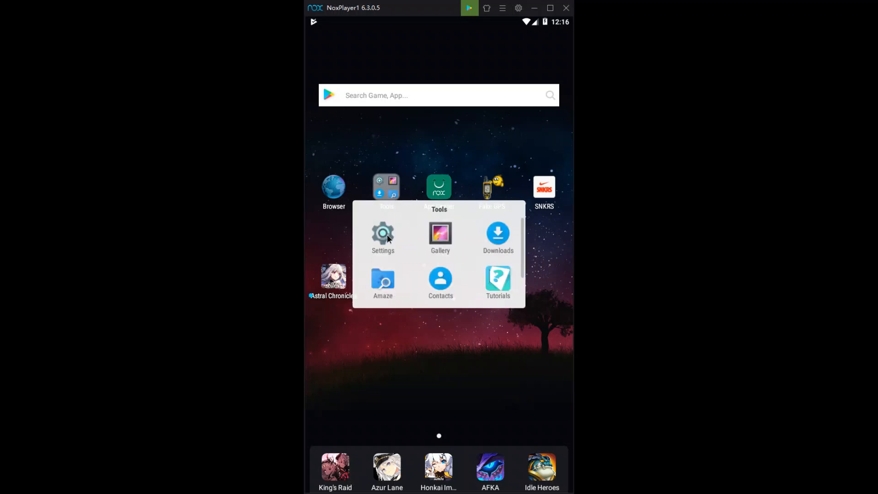
{"action": "left_click", "coordinate": [382, 236]}
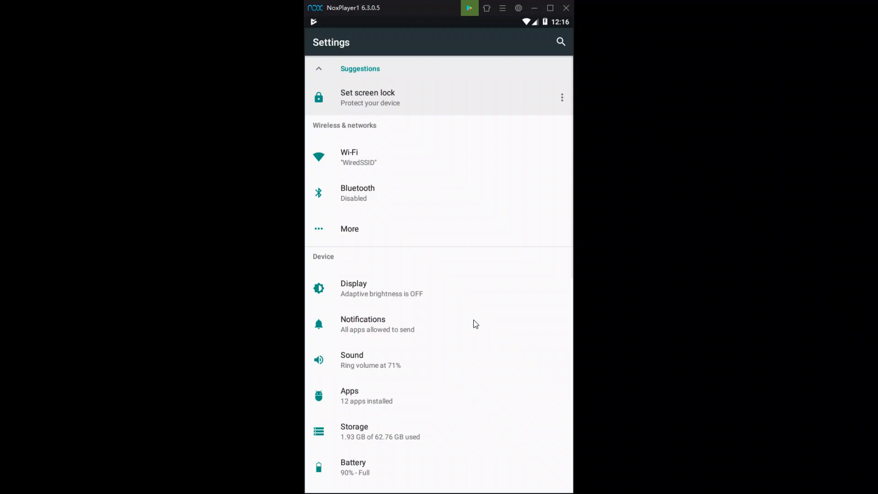
{"action": "scroll", "scroll_direction": "down", "scroll_amount": 3}
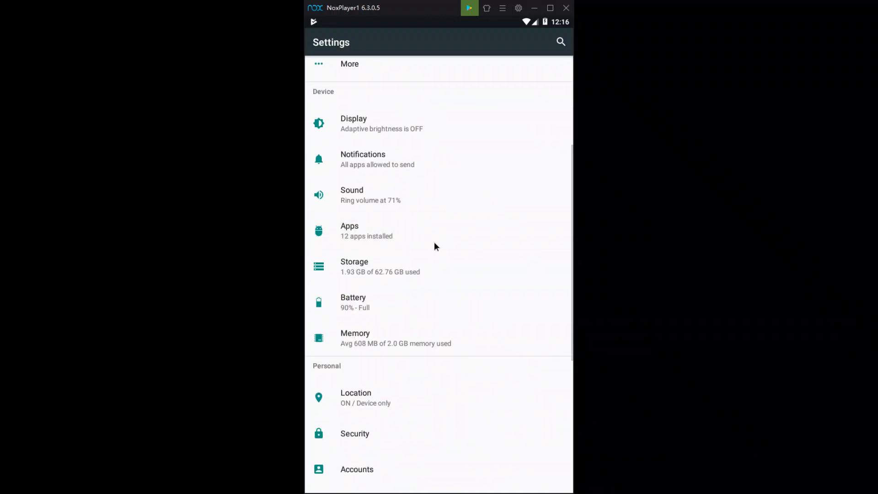
{"action": "scroll", "scroll_direction": "down", "scroll_amount": 3}
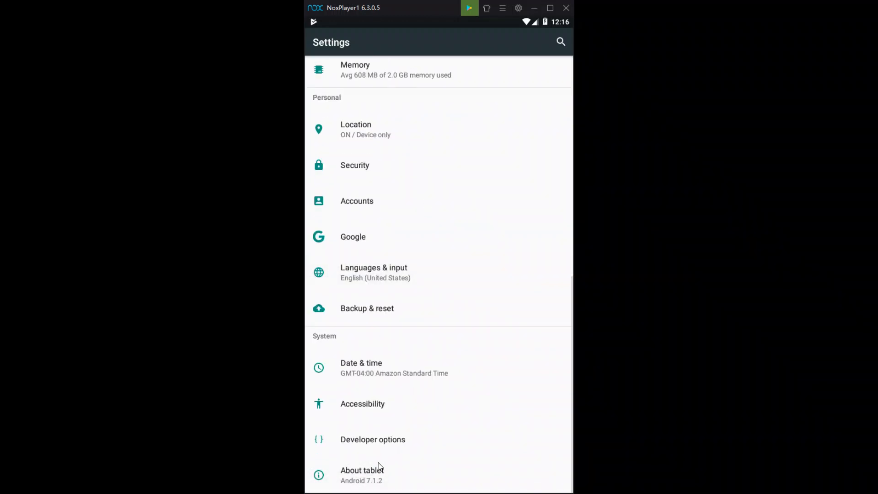
{"action": "left_click", "coordinate": [362, 474]}
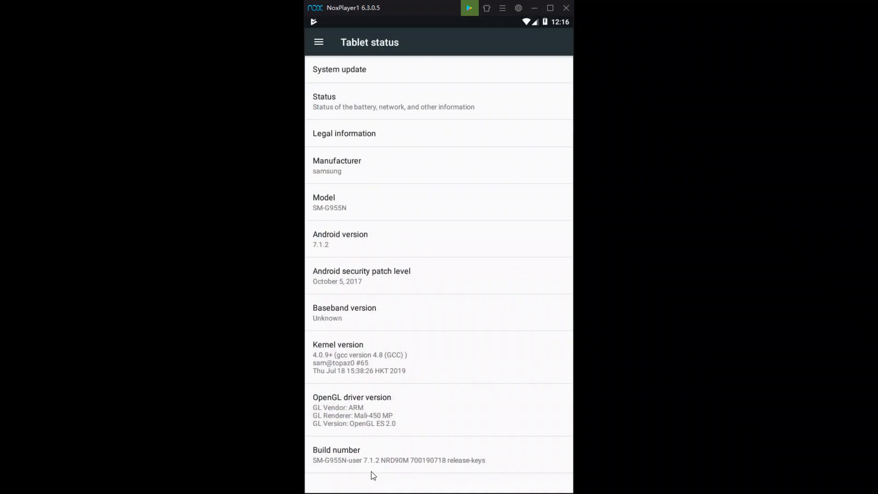
{"action": "mouse_move", "coordinate": [443, 450]}
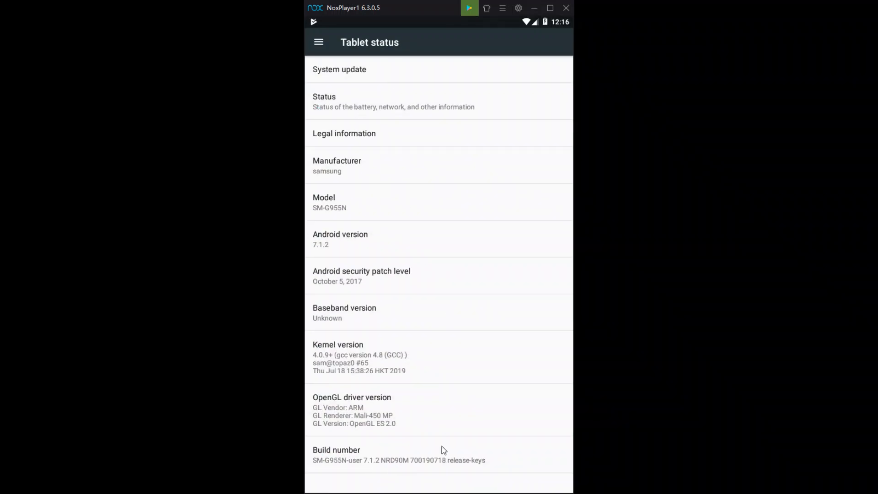
{"action": "mouse_move", "coordinate": [400, 463]}
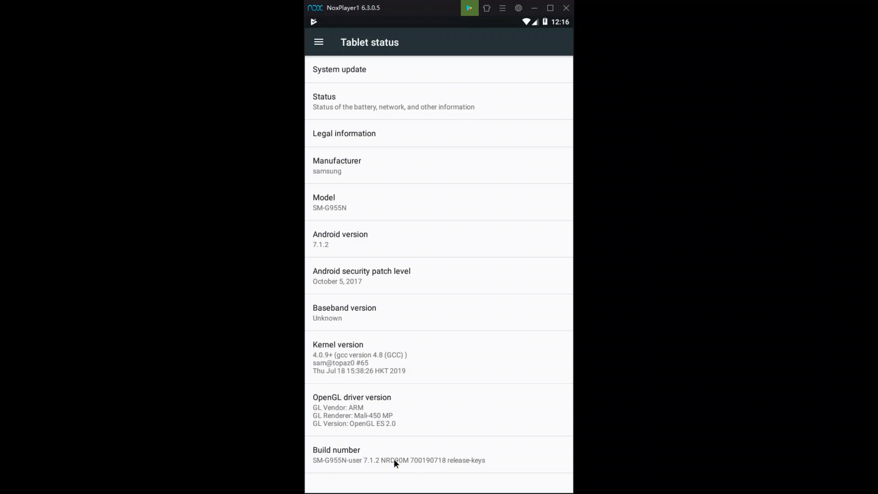
Step: Tap the build number to unlock Developer options
{"action": "left_click", "coordinate": [399, 454]}
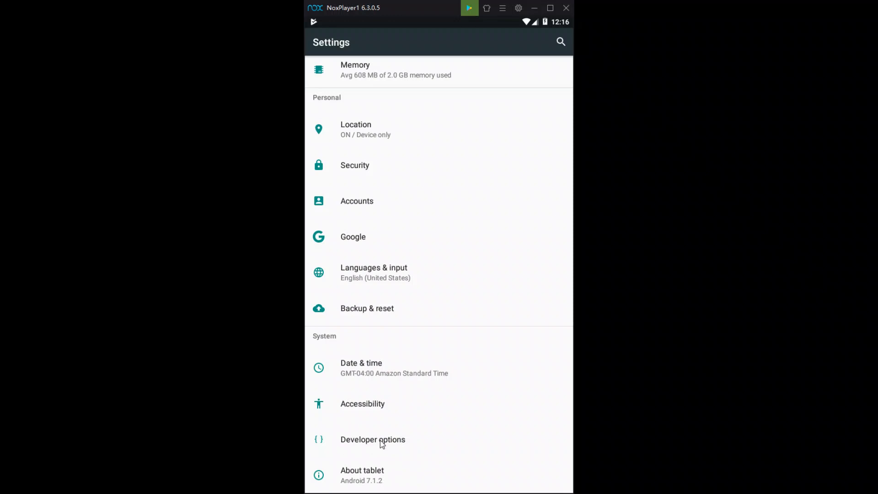
Step: In Developer options, clear the mock location app then choose Fake GPS
{"action": "left_click", "coordinate": [373, 439]}
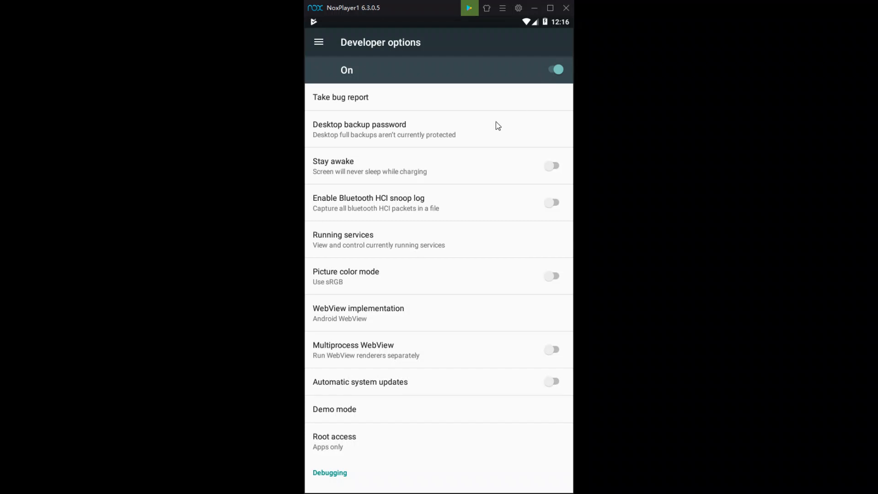
{"action": "mouse_move", "coordinate": [427, 433]}
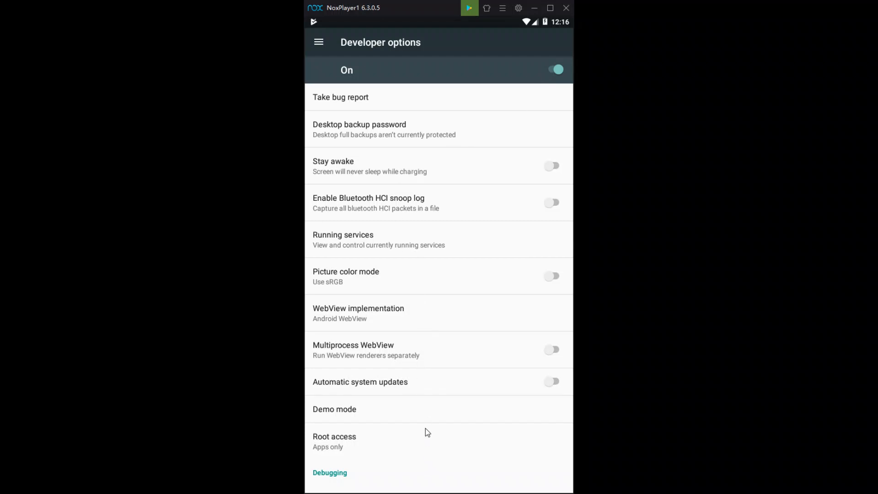
{"action": "scroll", "scroll_direction": "down", "scroll_amount": 3}
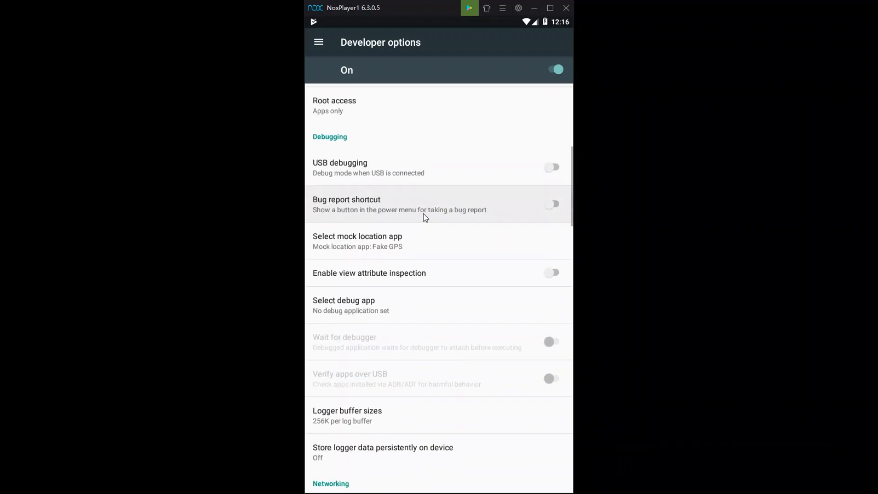
{"action": "left_click", "coordinate": [357, 240]}
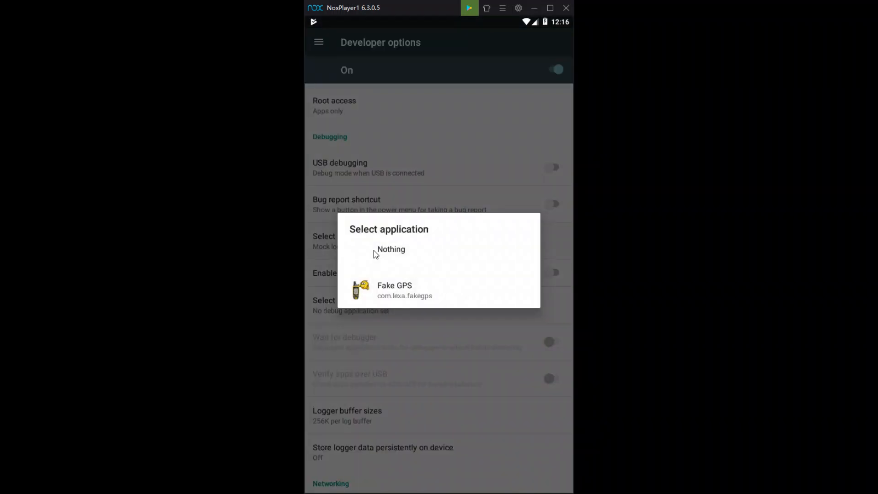
{"action": "left_click", "coordinate": [390, 249]}
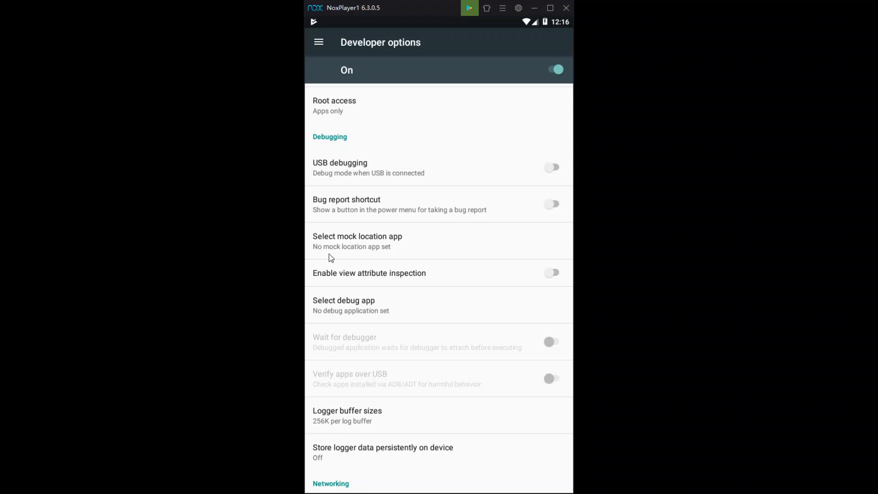
{"action": "left_click", "coordinate": [357, 240]}
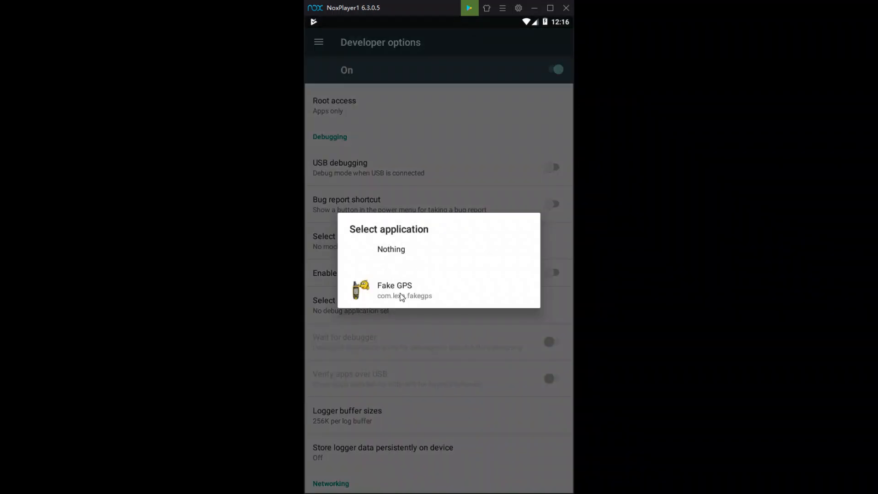
{"action": "left_click", "coordinate": [394, 290]}
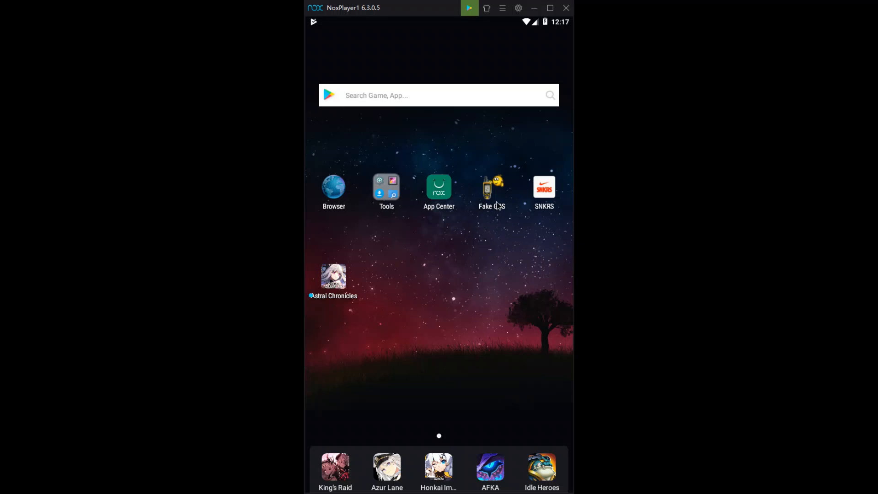
{"action": "mouse_move", "coordinate": [496, 184]}
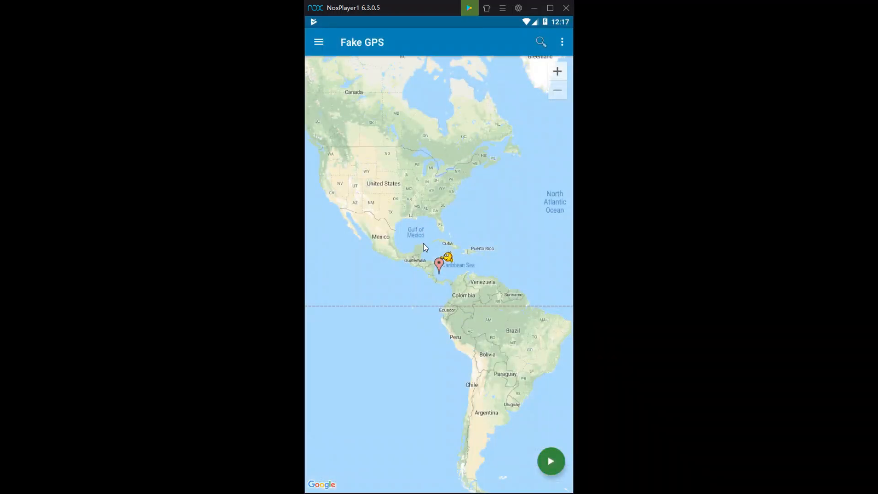
Step: Pan and zoom the Fake GPS map to place the marker near Soldier Field, Chicago
{"action": "left_click_drag", "start_coordinate": [423, 246], "coordinate": [436, 322]}
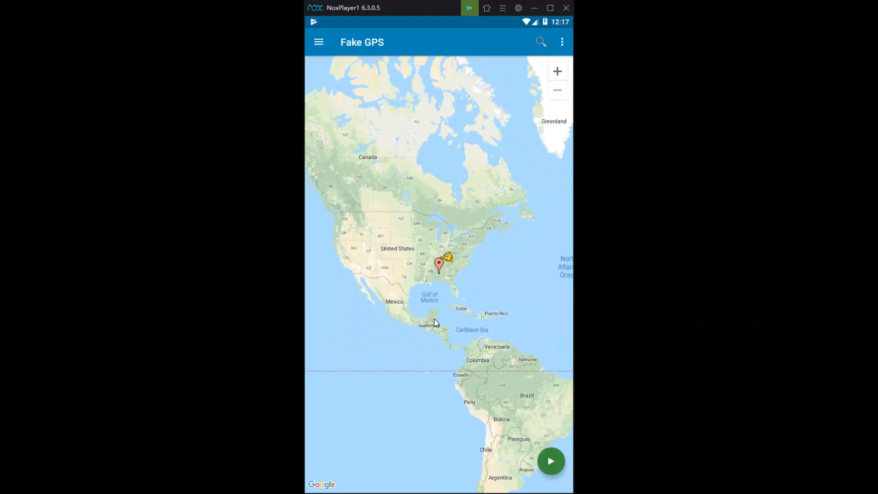
{"action": "left_click", "coordinate": [557, 72]}
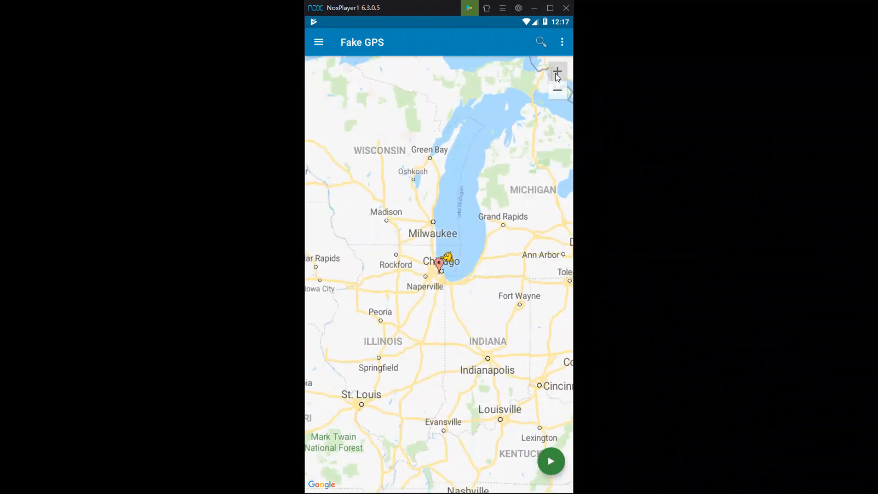
{"action": "left_click", "coordinate": [557, 71]}
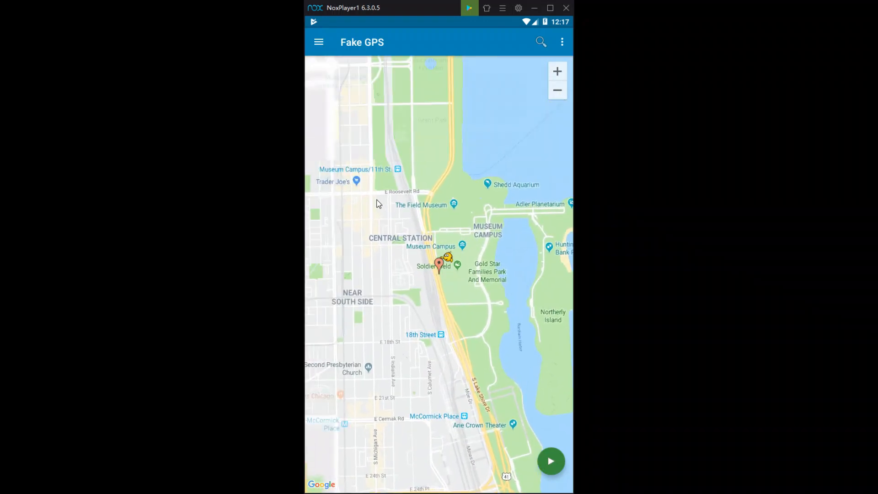
{"action": "left_click_drag", "start_coordinate": [379, 203], "coordinate": [408, 260]}
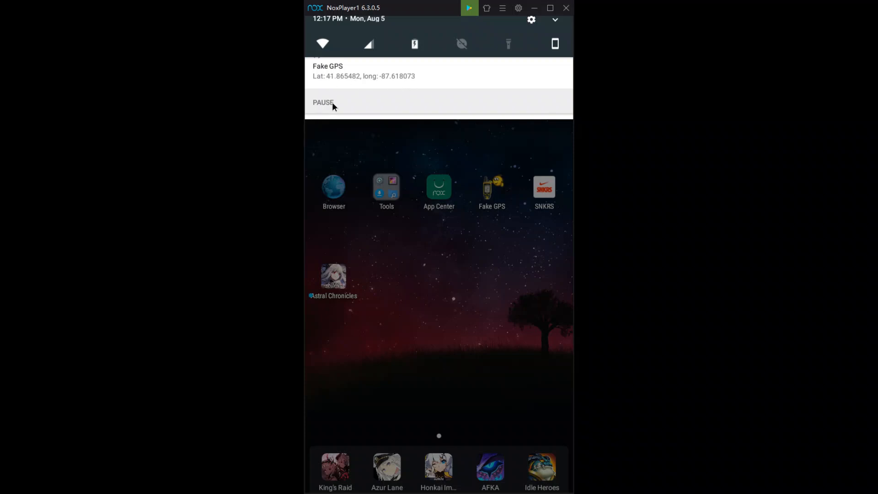
{"action": "mouse_move", "coordinate": [362, 116]}
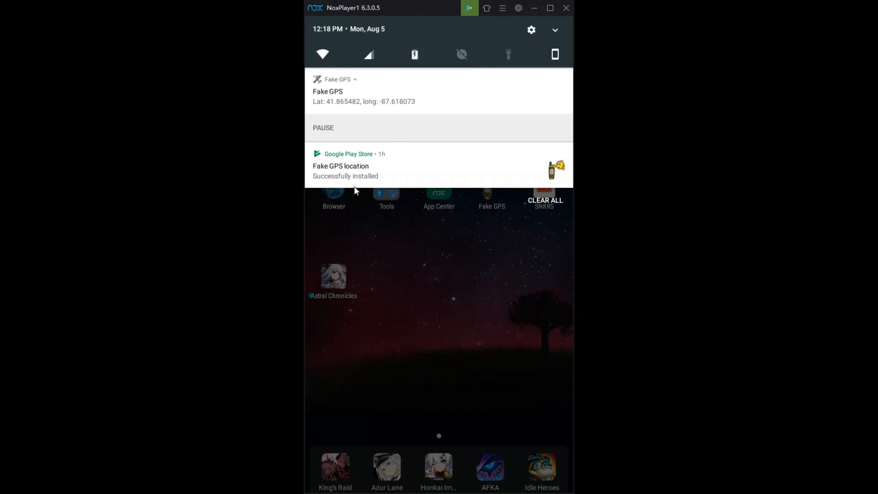
{"action": "mouse_move", "coordinate": [415, 253]}
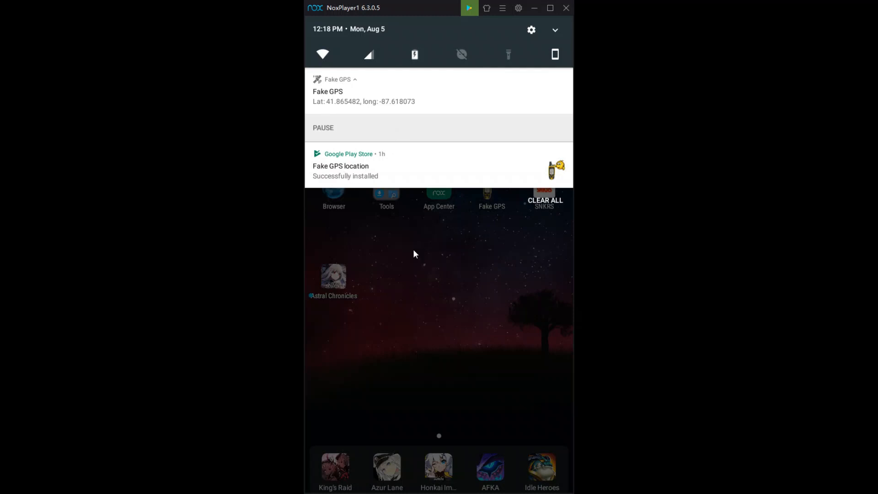
{"action": "mouse_move", "coordinate": [450, 277]}
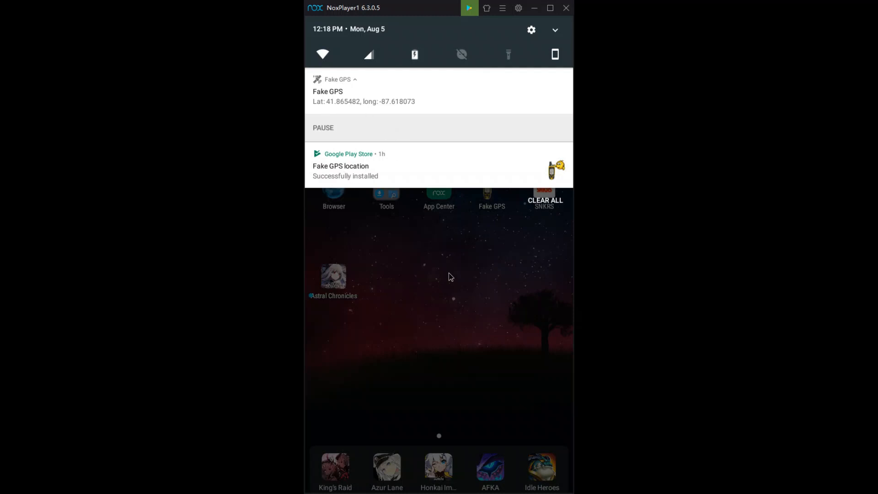